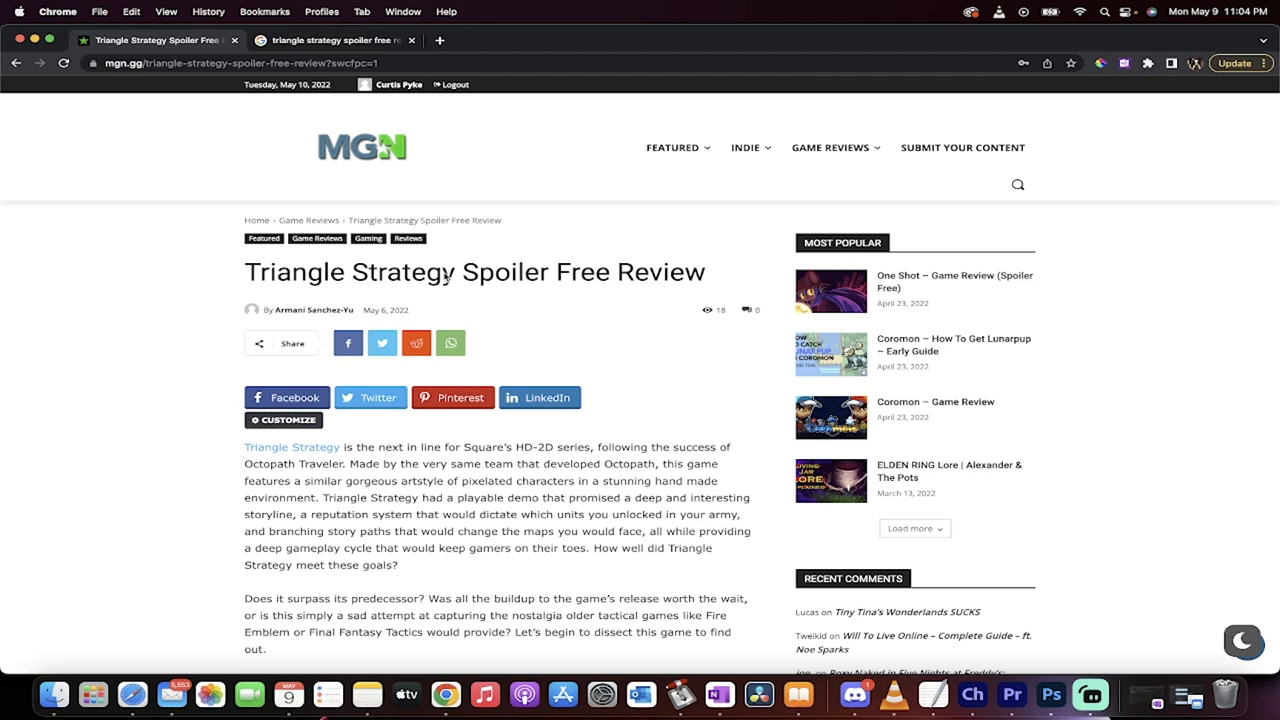
# - Switch to the Google results for 'triangle strategy spoiler free review' and focus the search box
pyautogui.scroll(-3)
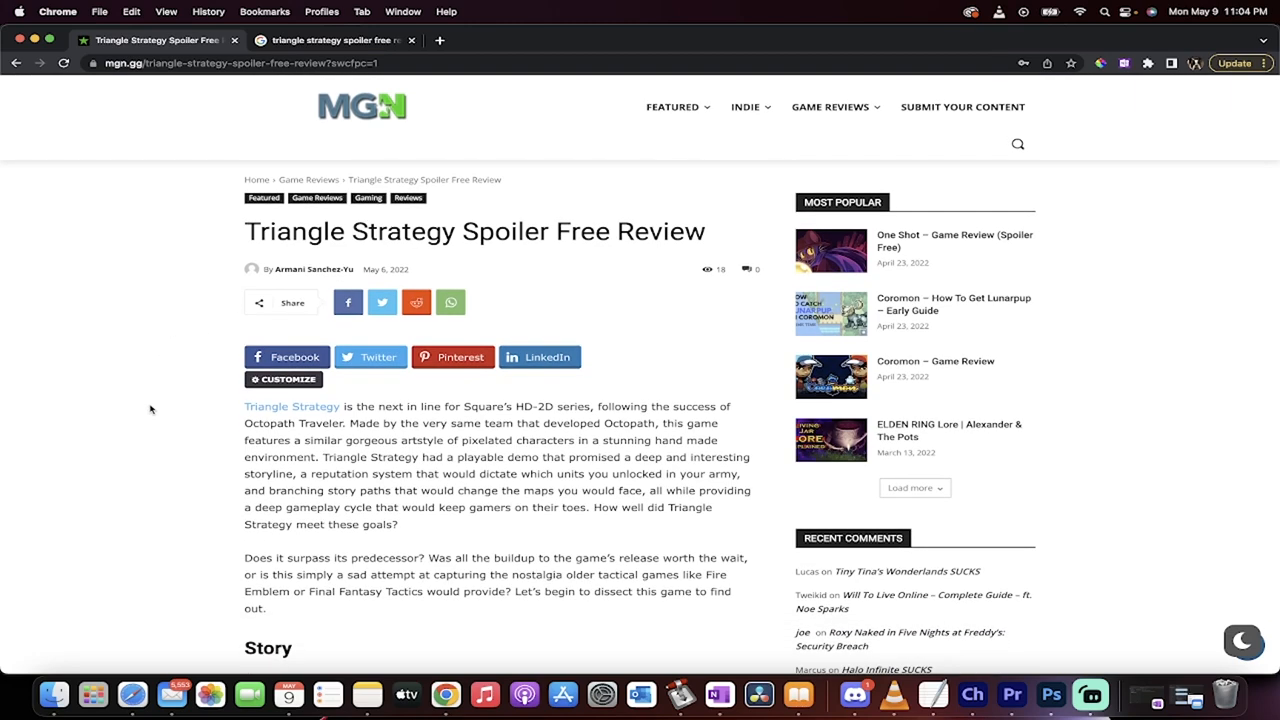
pyautogui.click(336, 40)
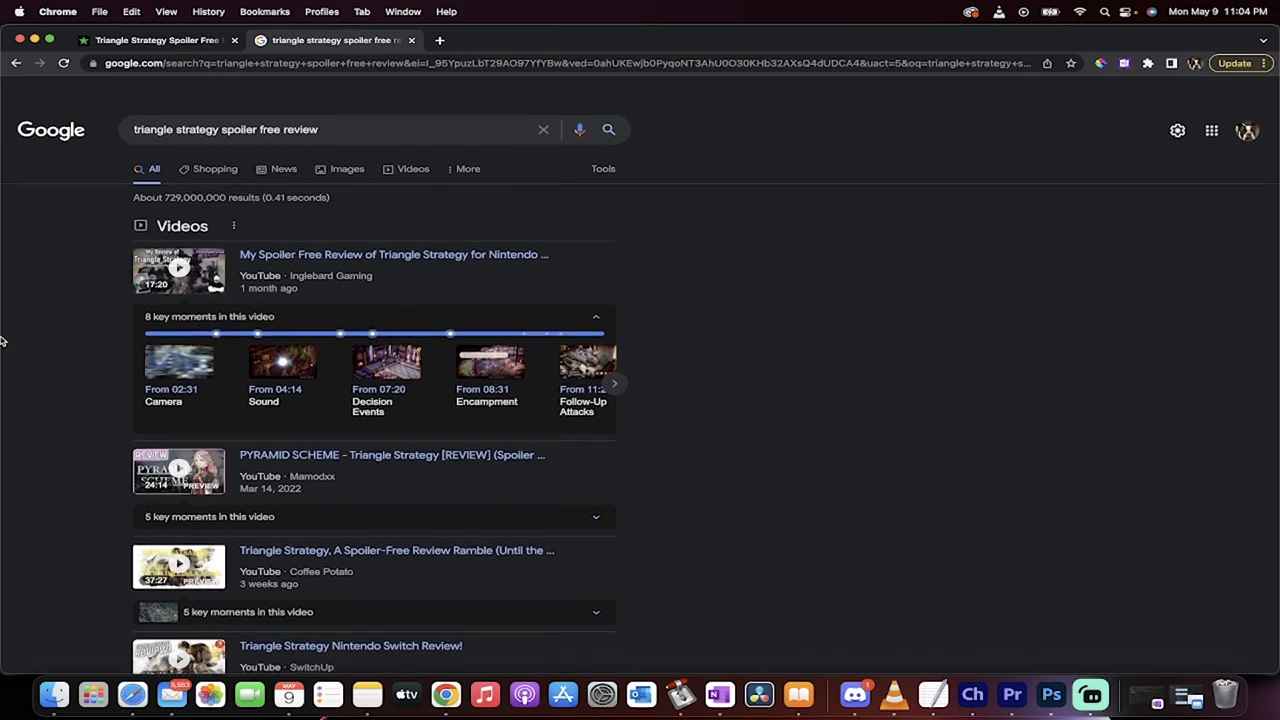
pyautogui.scroll(-3)
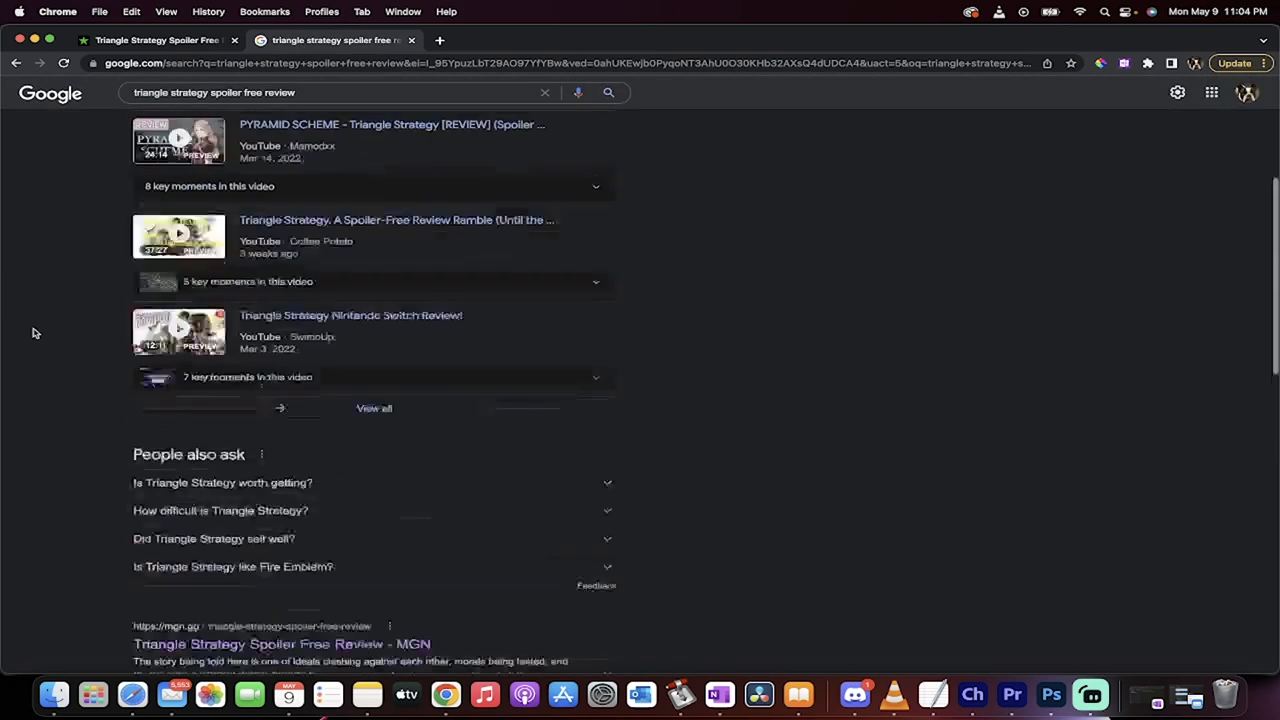
pyautogui.click(320, 106)
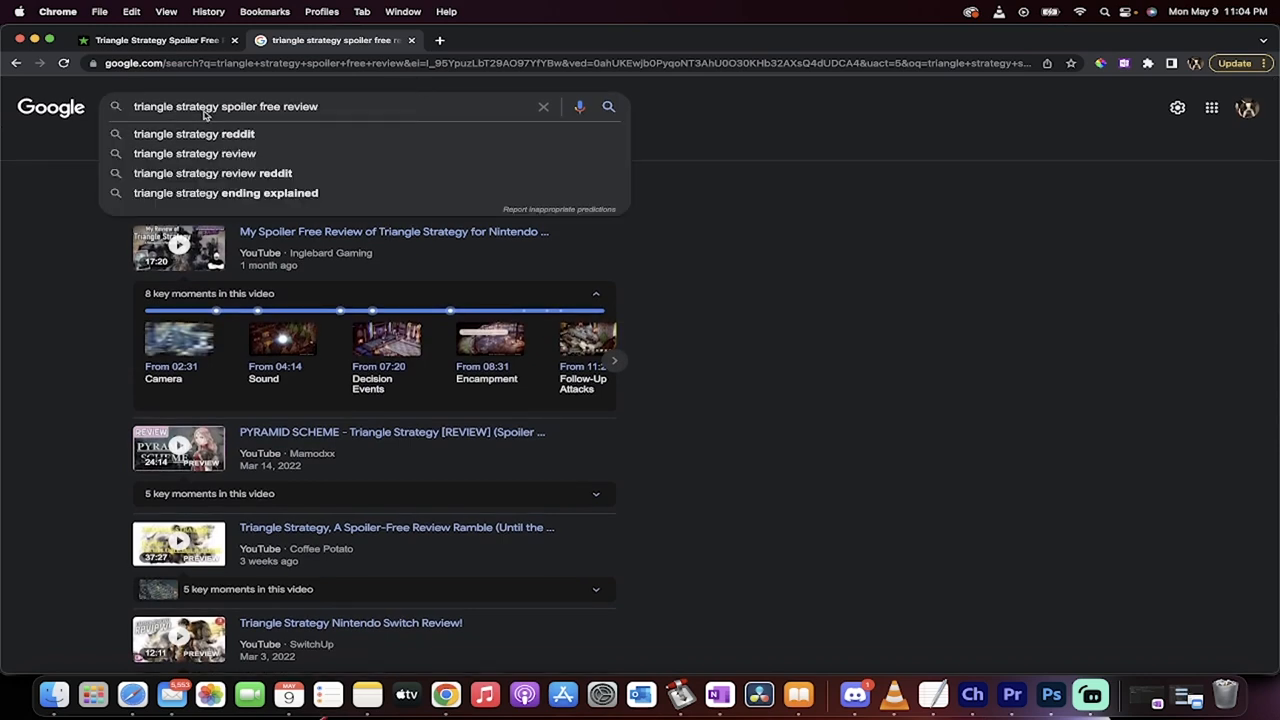
pyautogui.moveTo(288, 114)
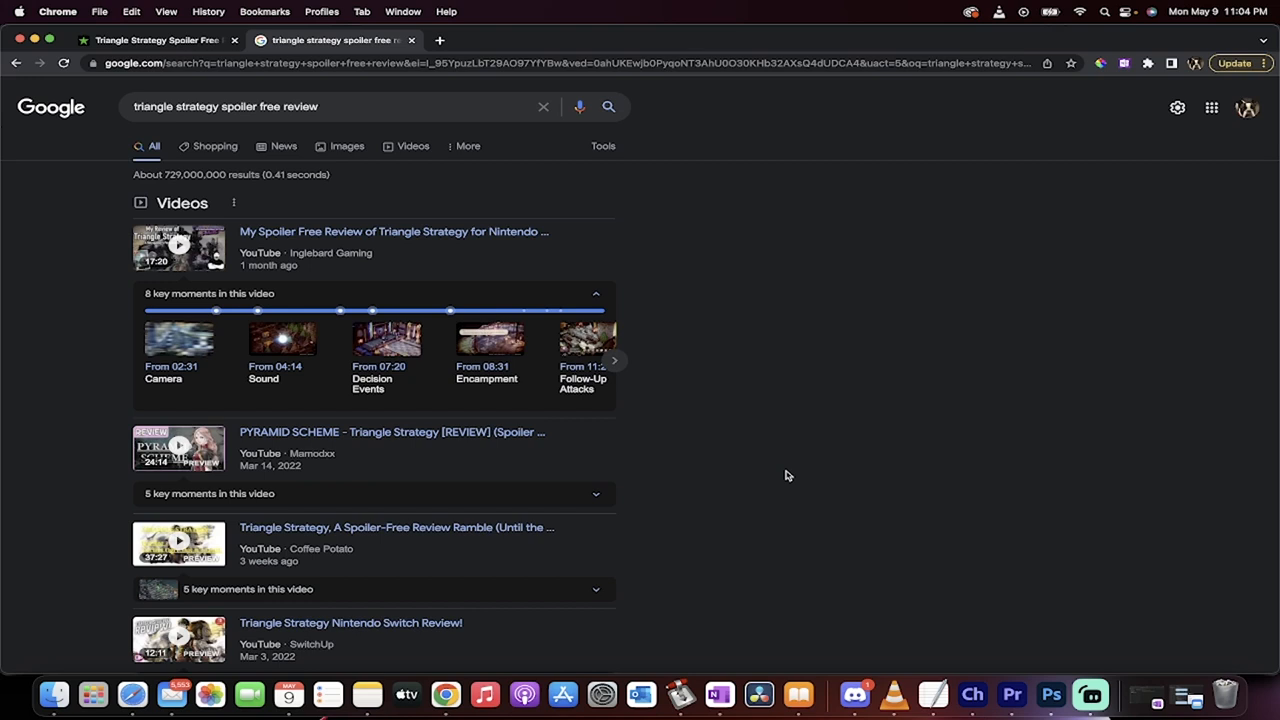
# - Scroll through the results down to the MGN review among Reddit and Nintendo Life entries
pyautogui.scroll(-3)
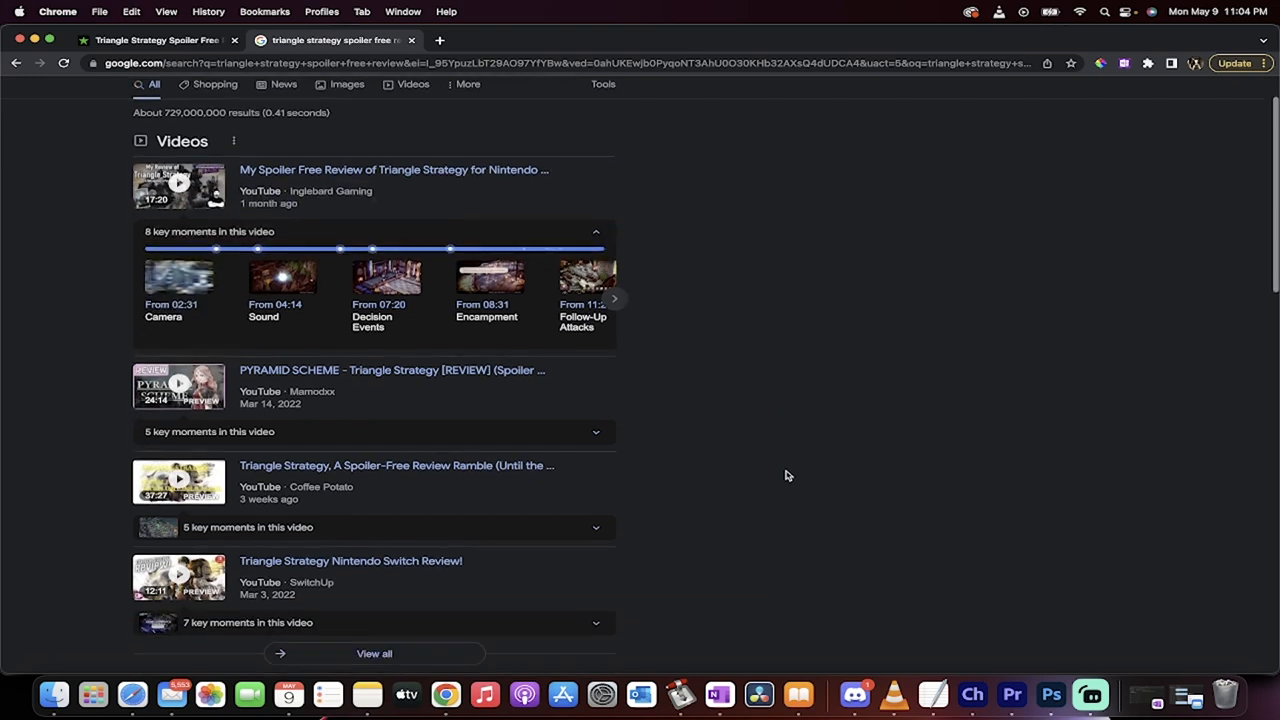
pyautogui.scroll(-3)
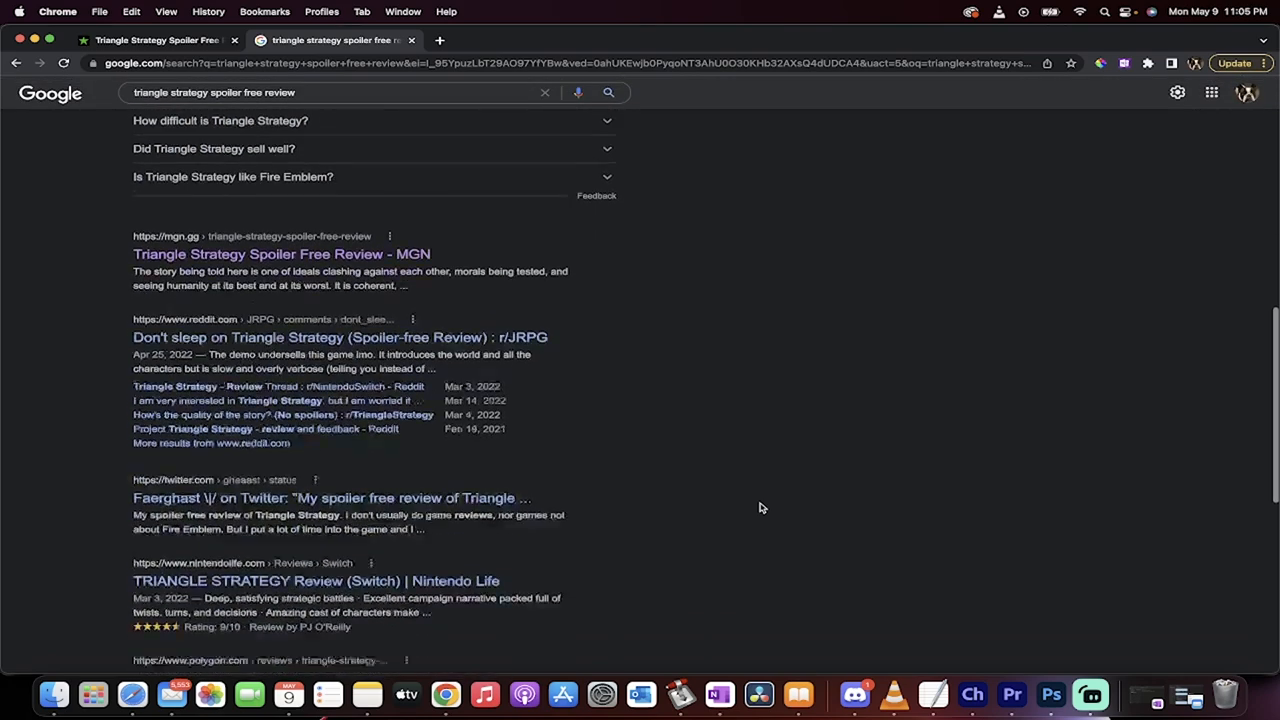
pyautogui.scroll(-3)
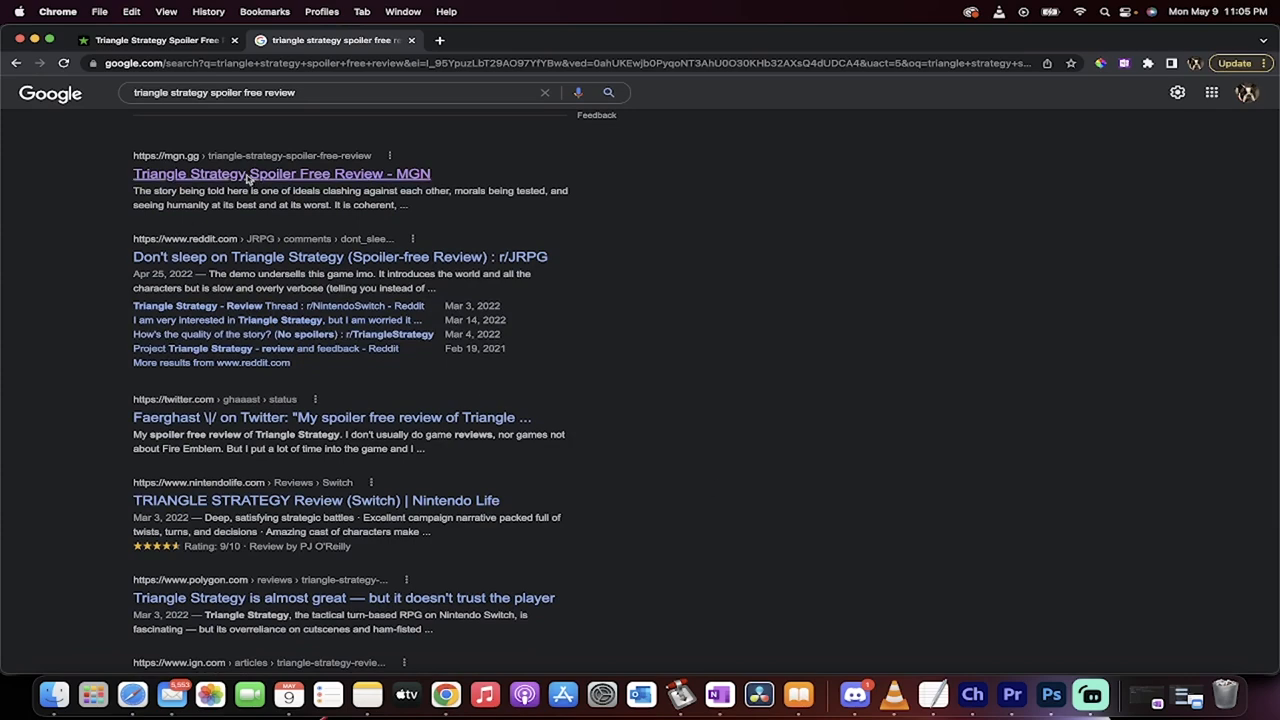
pyautogui.scroll(-3)
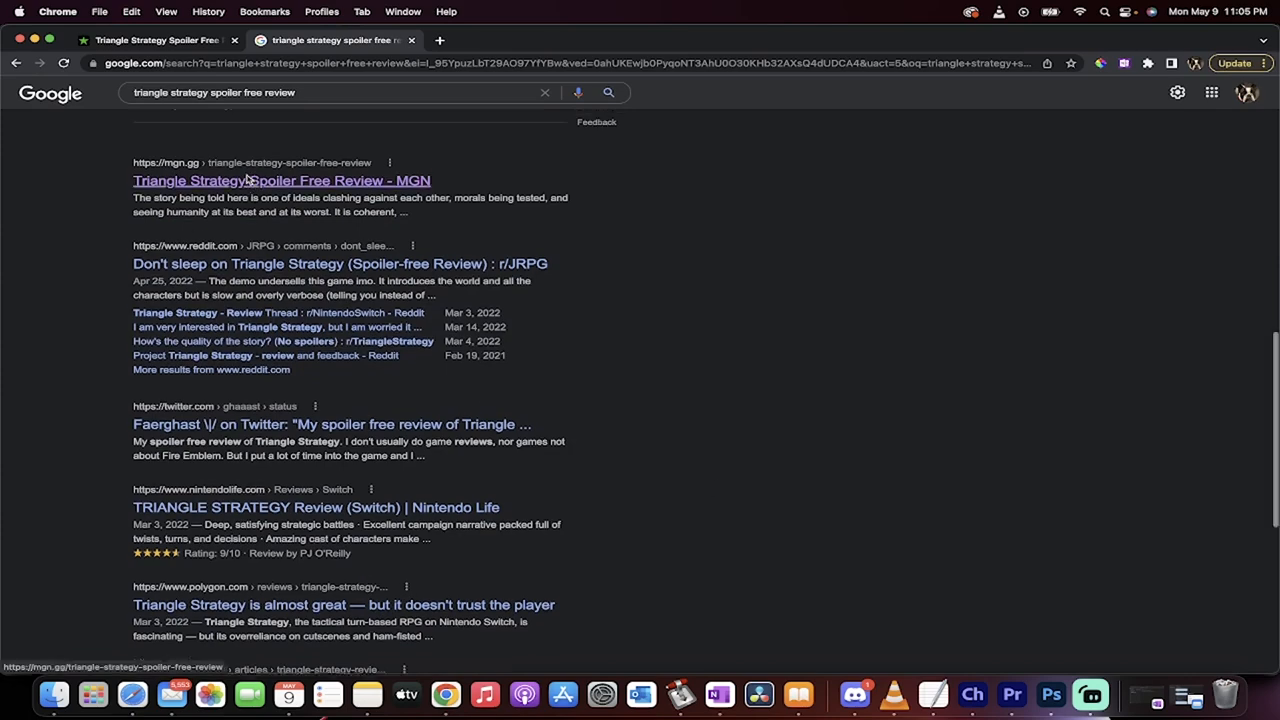
pyautogui.scroll(-3)
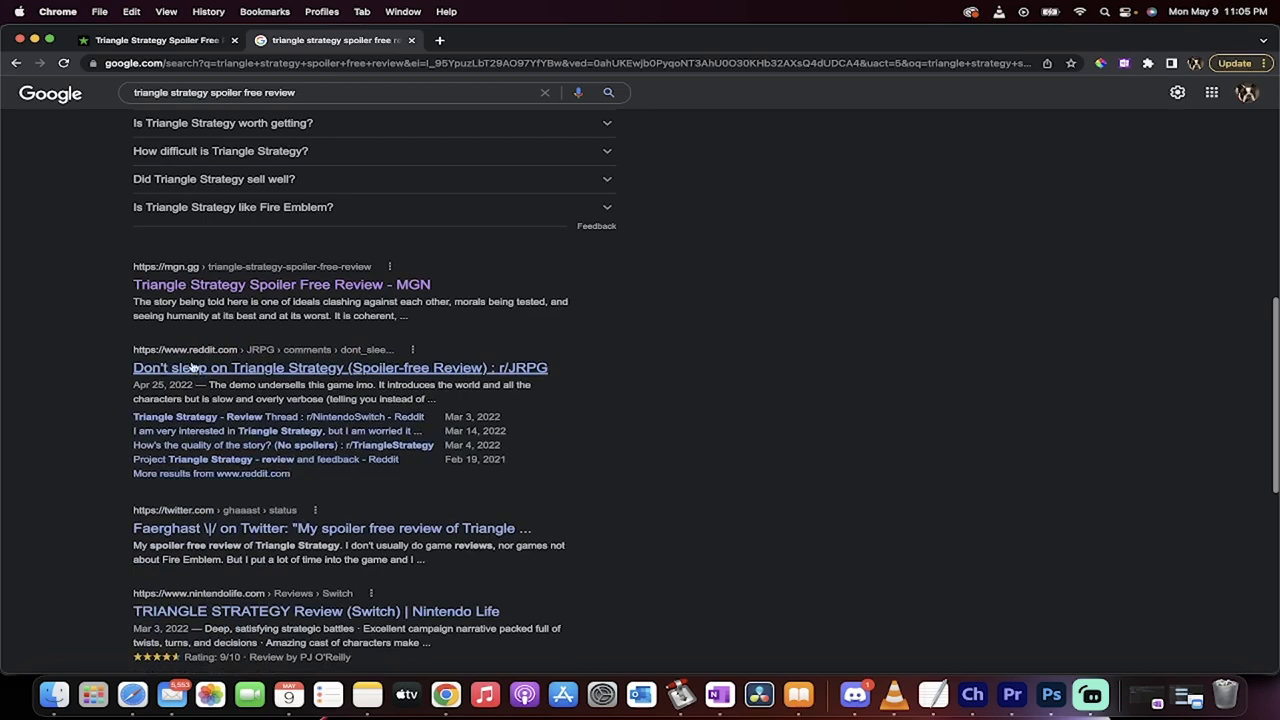
pyautogui.scroll(-3)
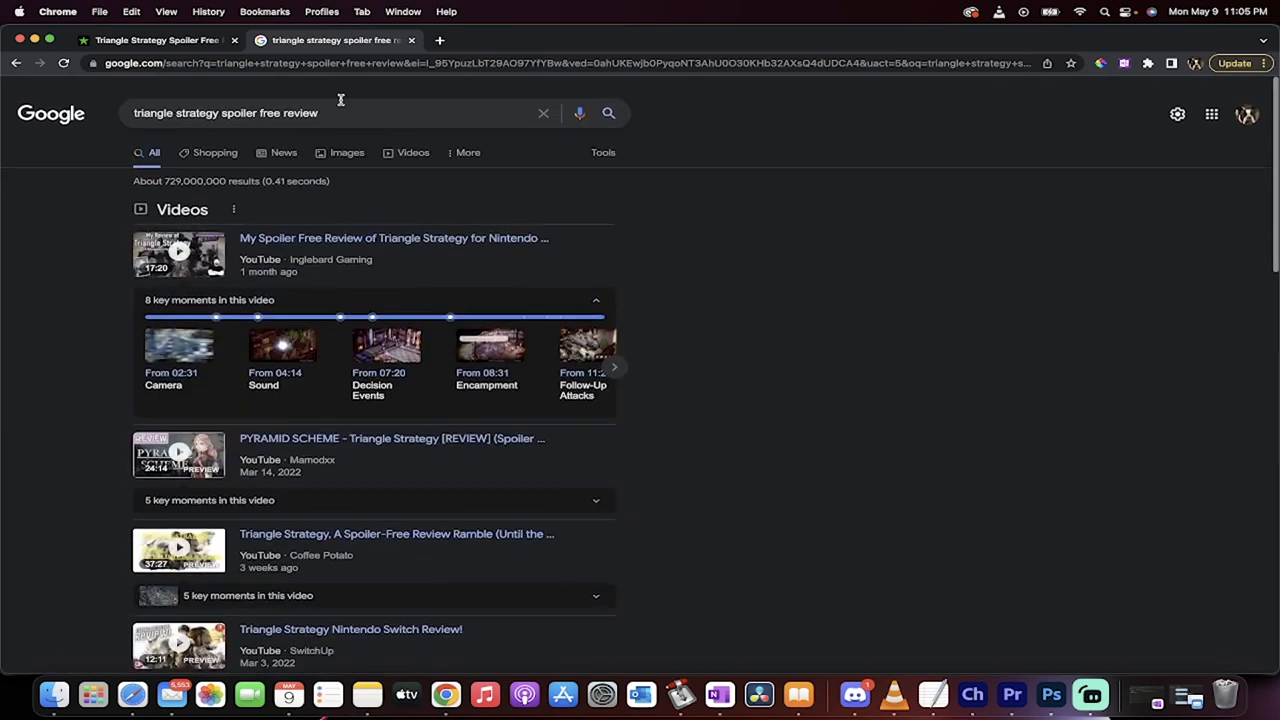
# - Start a new Incognito window from the Chrome menu, landing on the Google home page
pyautogui.click(320, 112)
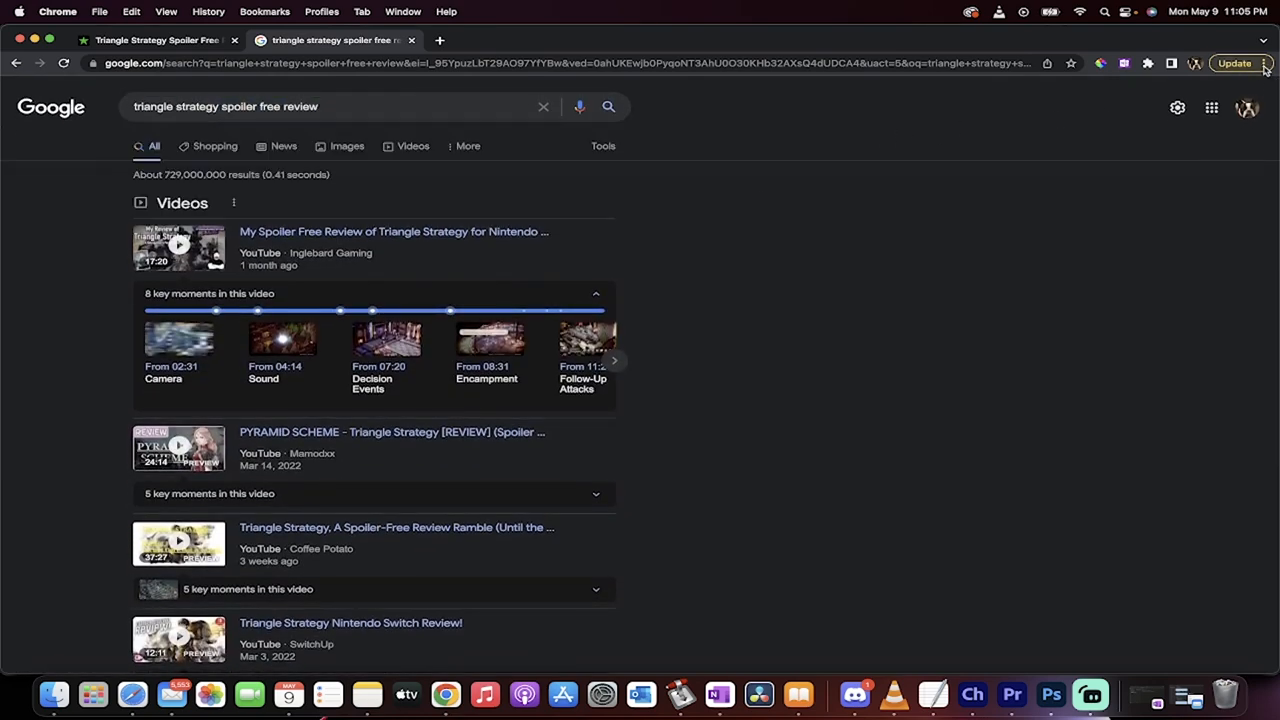
pyautogui.click(1264, 62)
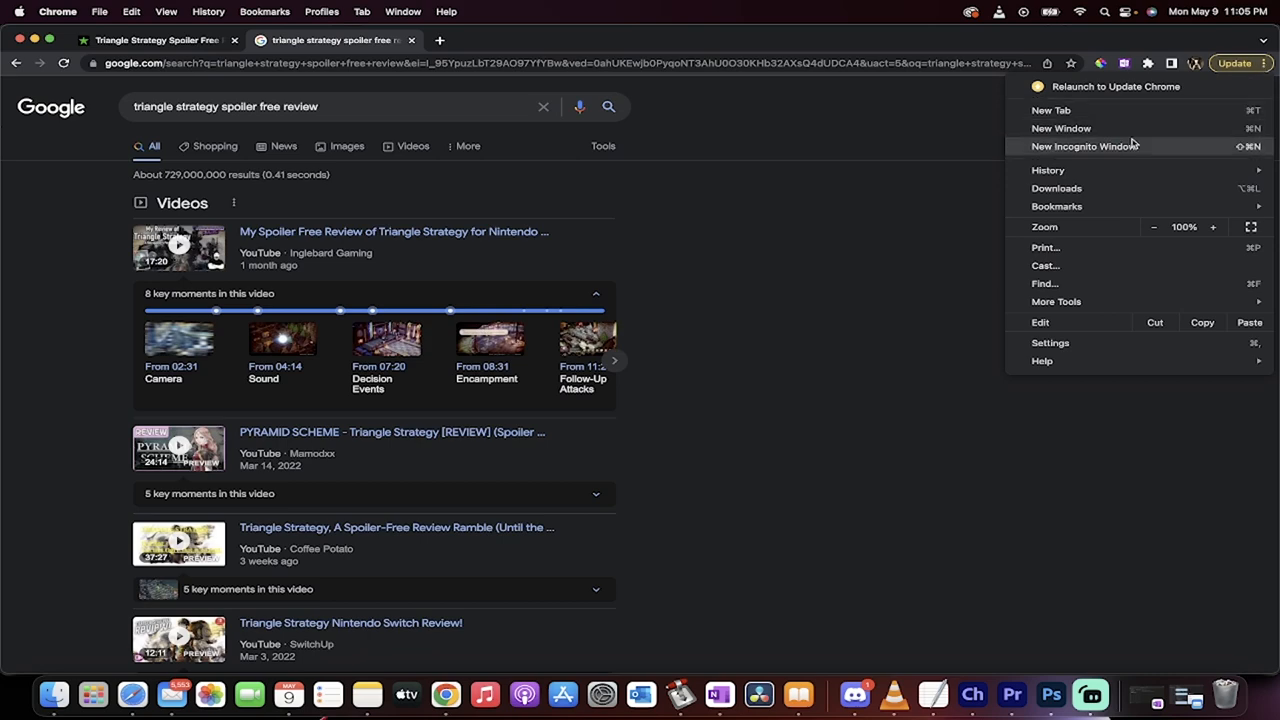
pyautogui.click(1084, 146)
pyautogui.write('a')
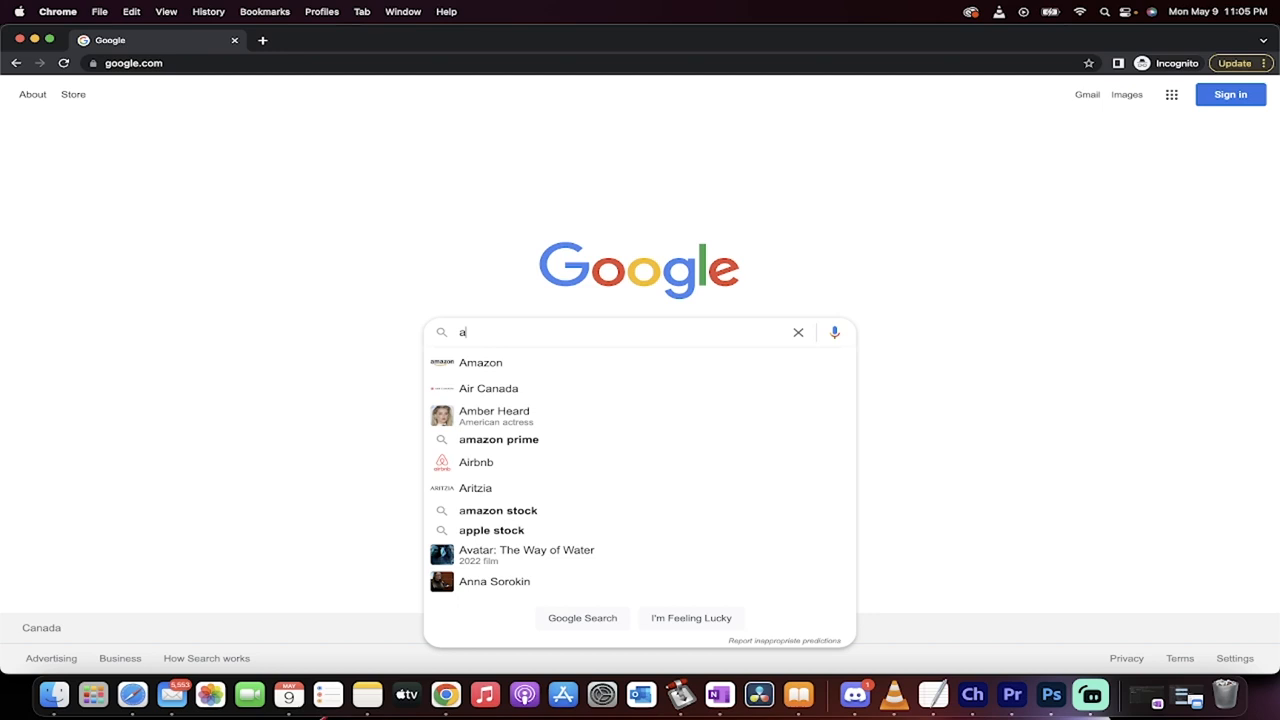
# - Search 'triangle strategy spoiler free review' via the suggestion and scroll to the MGN web result
pyautogui.write('triangle strategy spoiler')
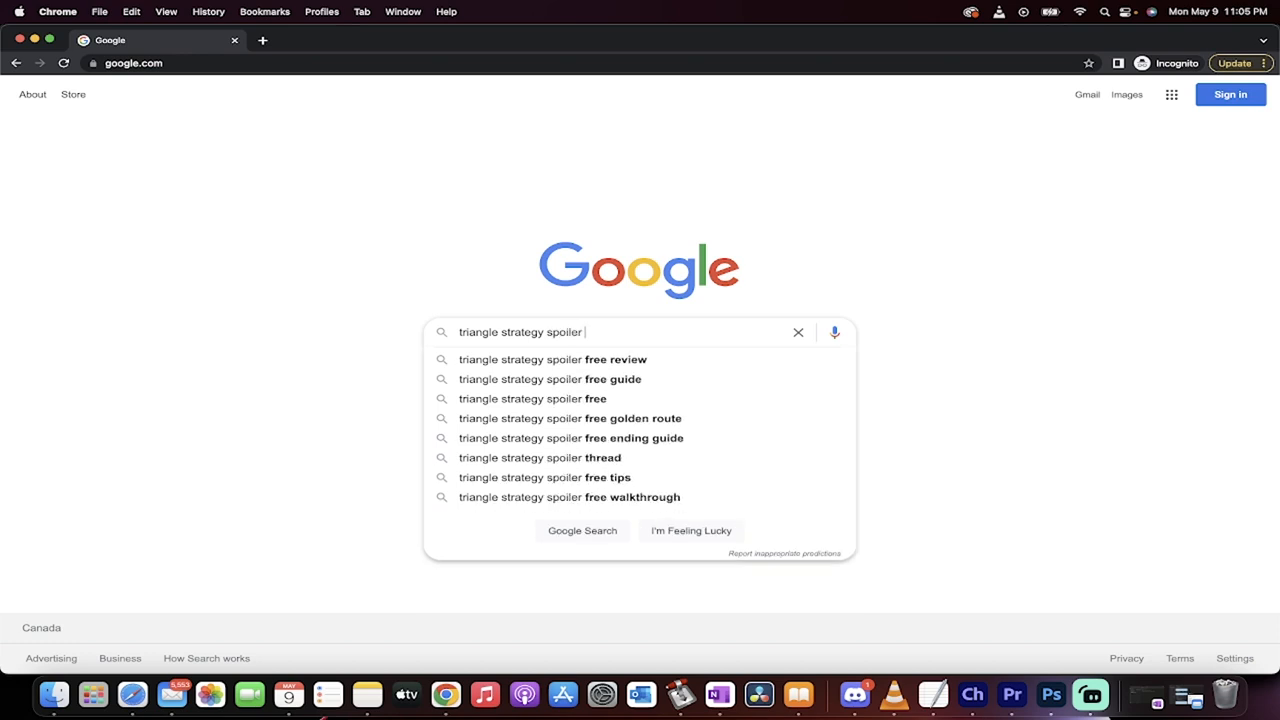
pyautogui.click(552, 360)
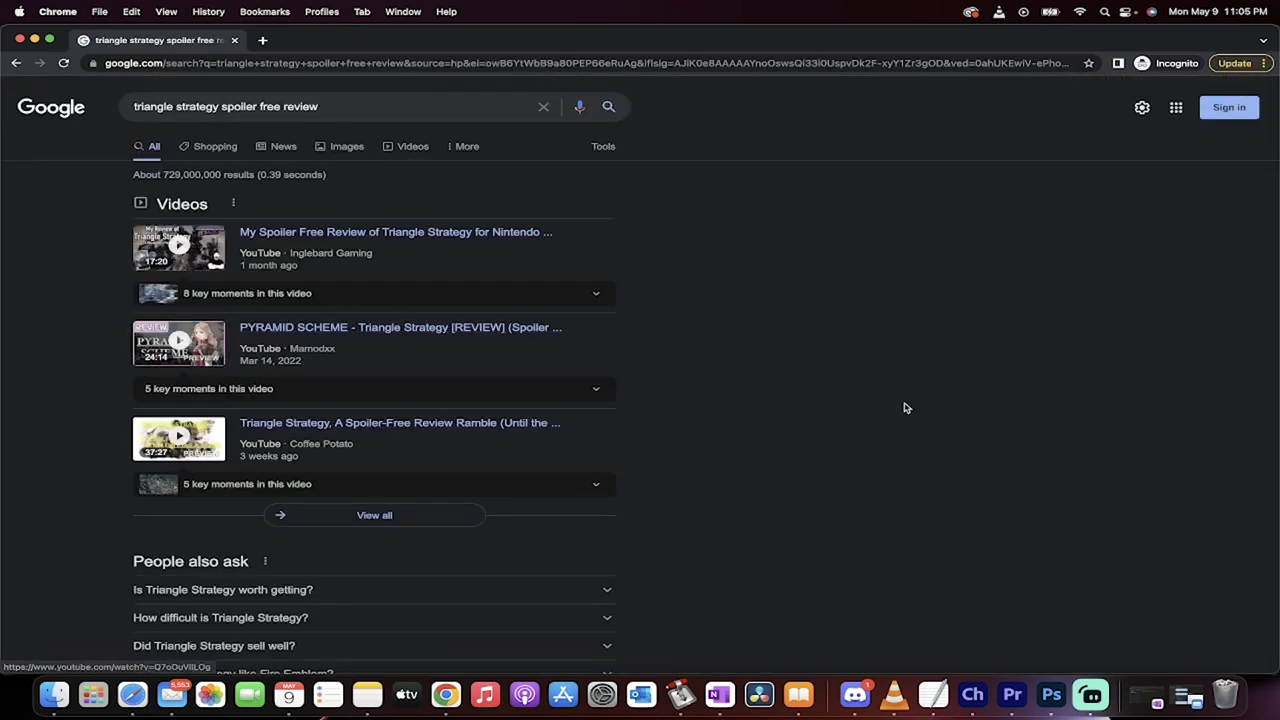
pyautogui.scroll(-3)
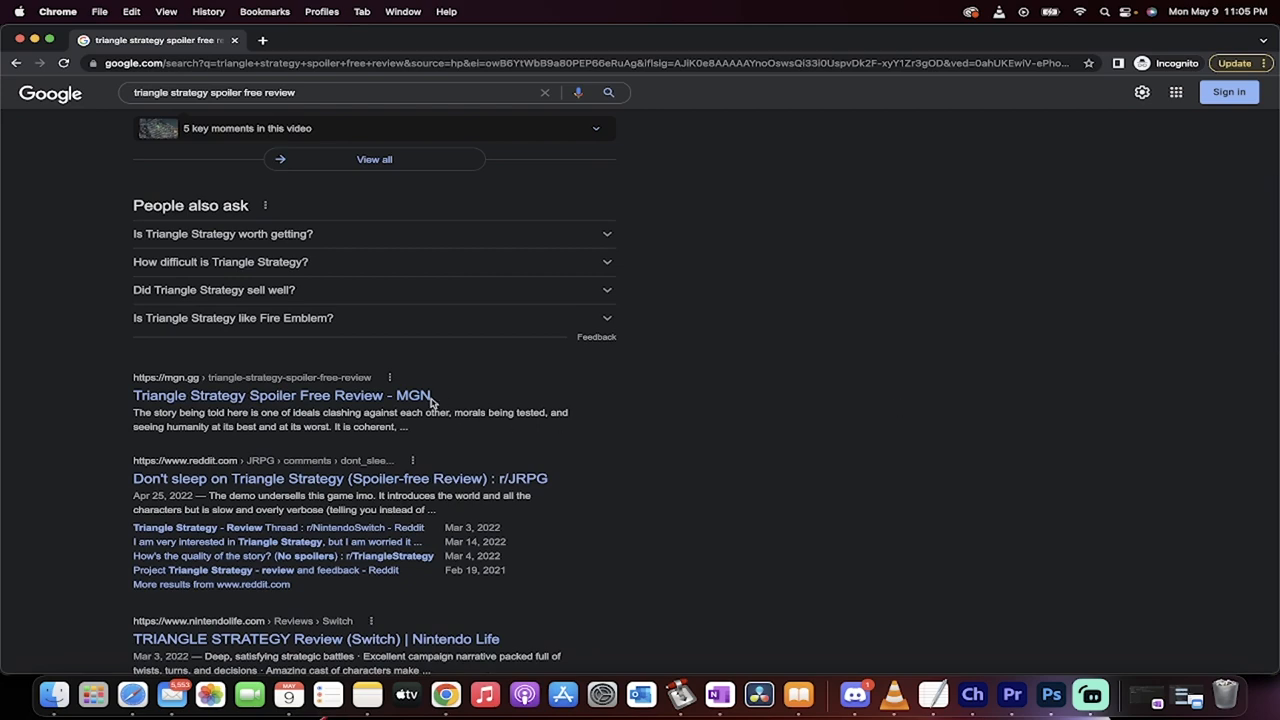
pyautogui.scroll(3)
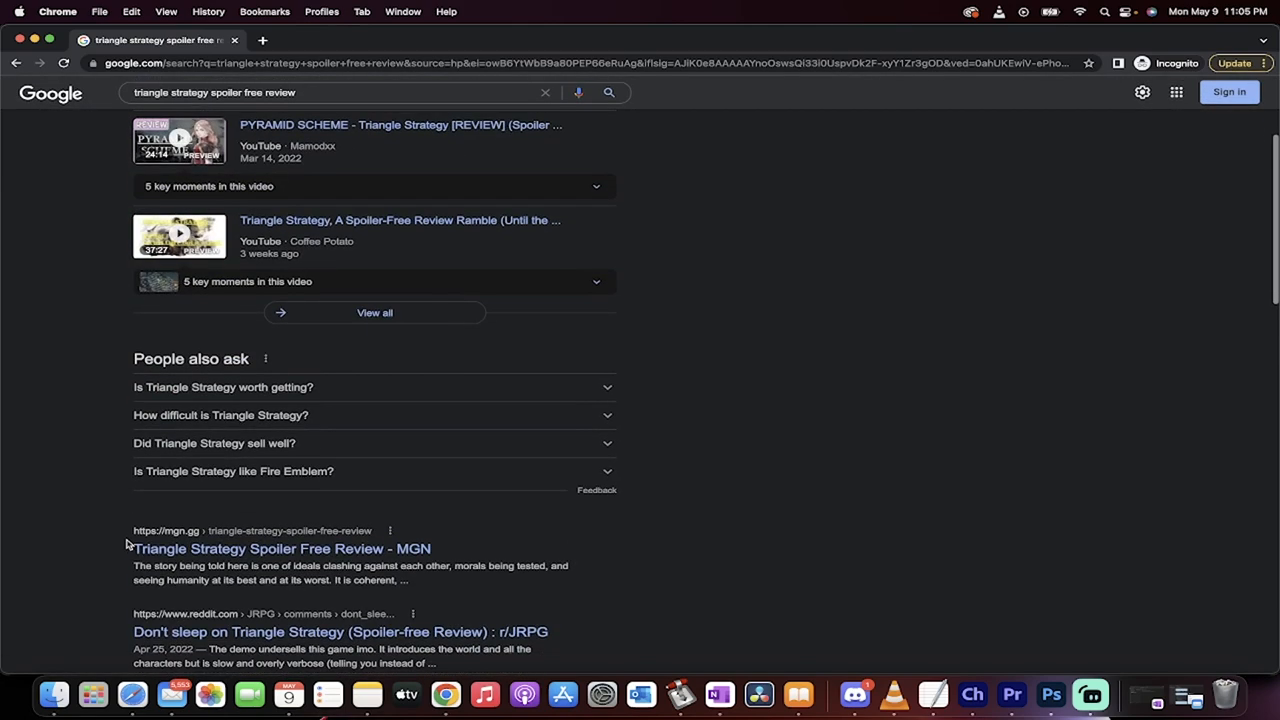
pyautogui.scroll(-3)
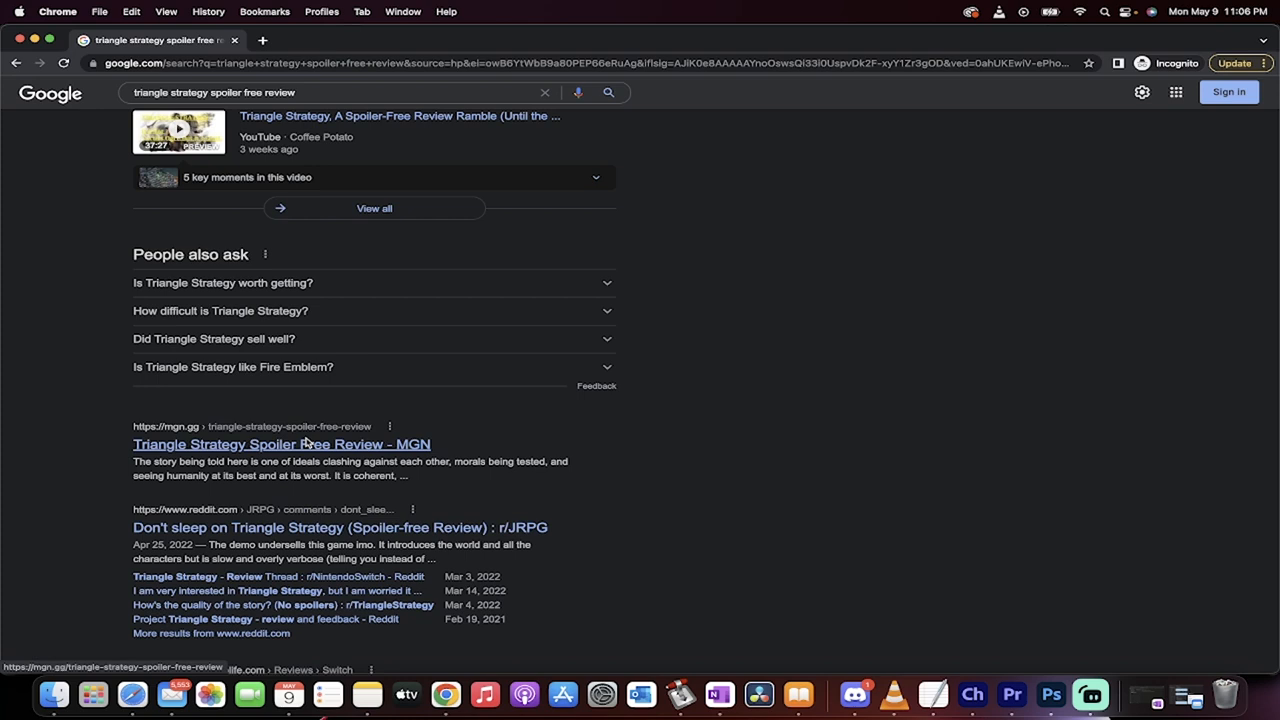
pyautogui.moveTo(390, 472)
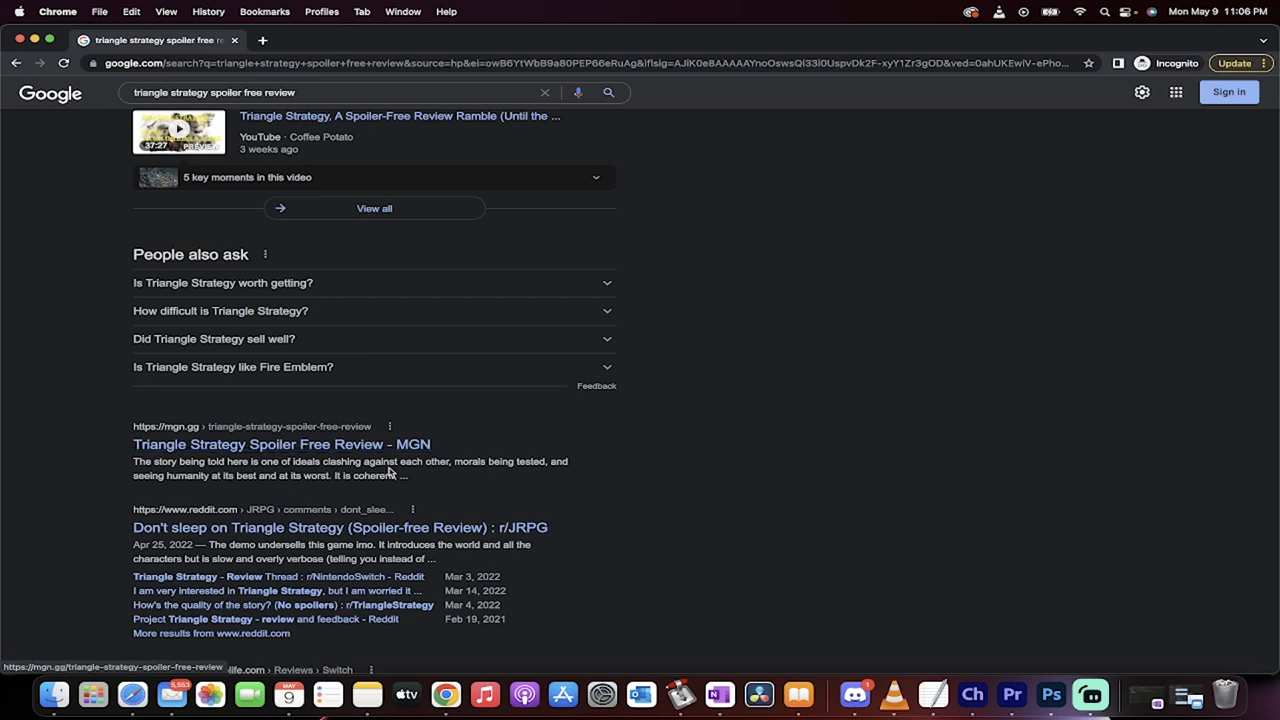